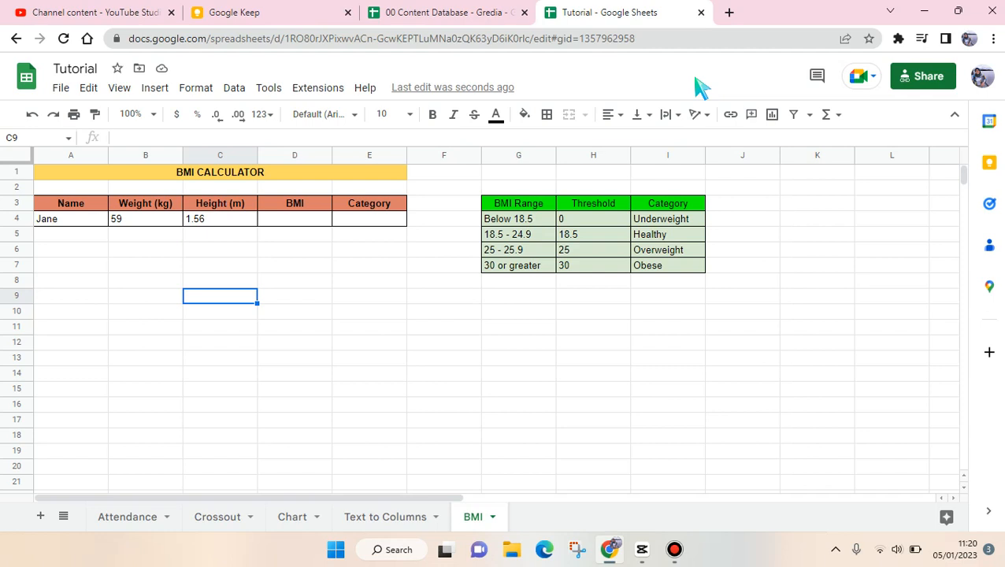
{"action": "mouse_move", "coordinate": [623, 71]}
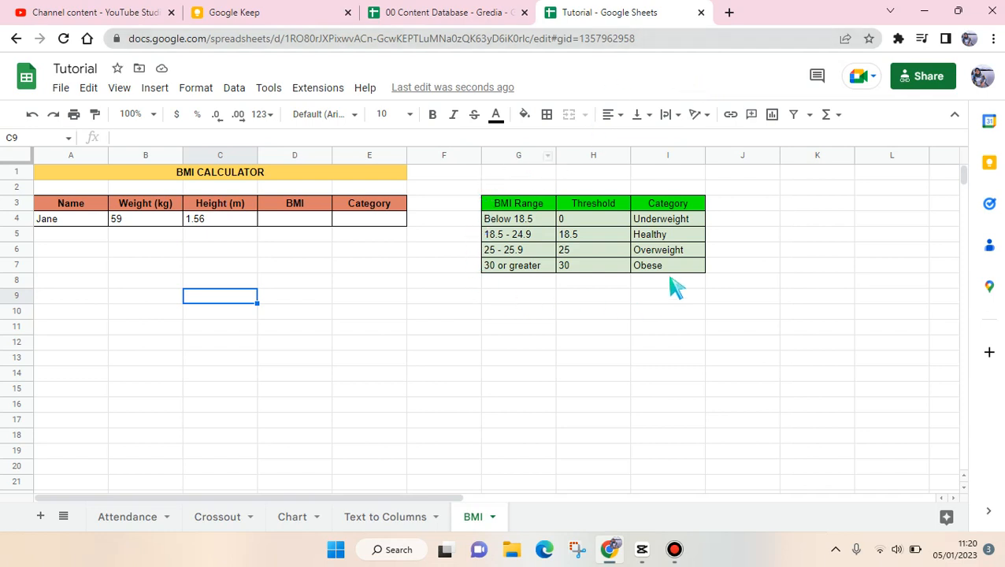
Enter =B4/C4^2 in D4 so Jane's BMI computes to 24.2.
{"action": "left_click", "coordinate": [518, 249]}
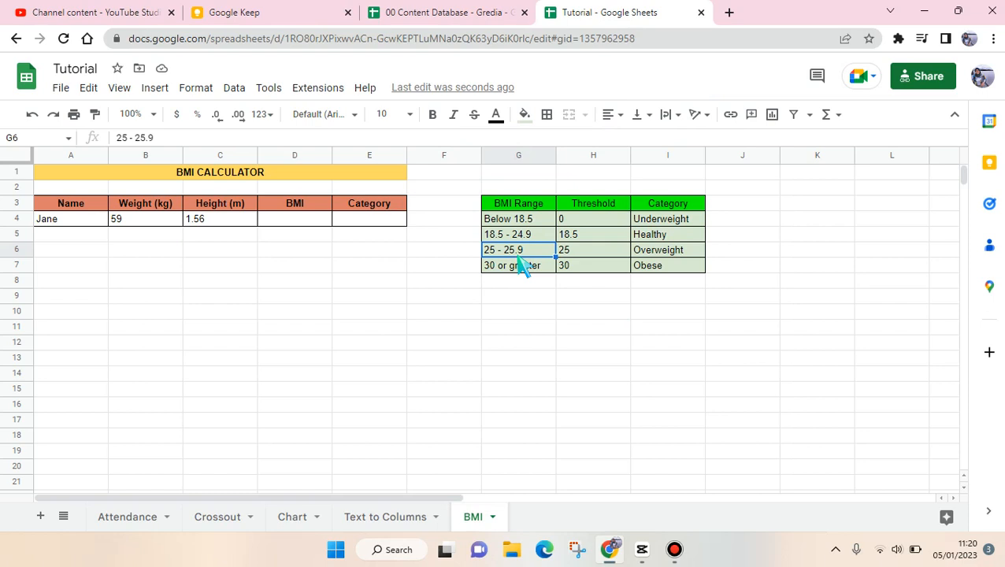
{"action": "mouse_move", "coordinate": [567, 219]}
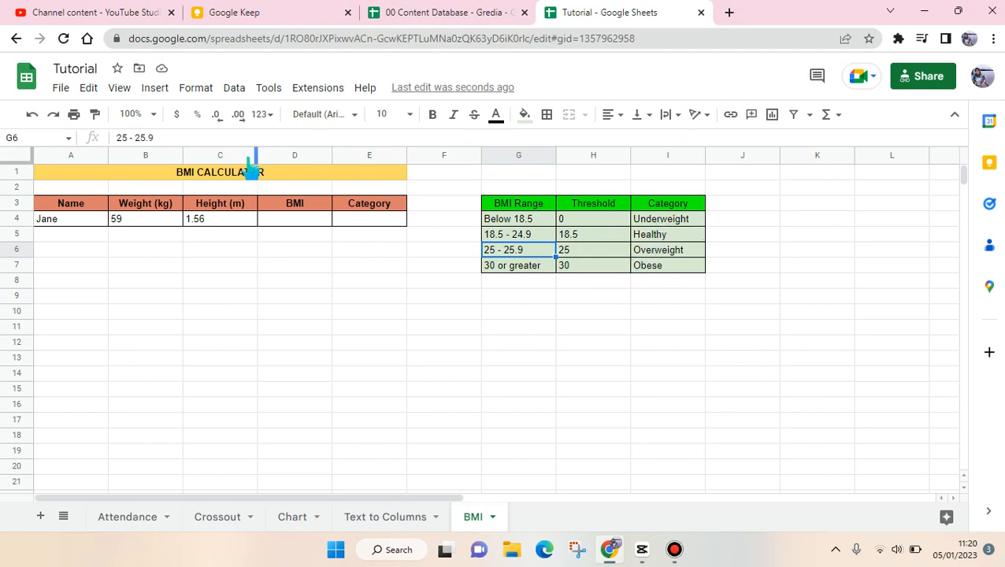
{"action": "mouse_move", "coordinate": [95, 217]}
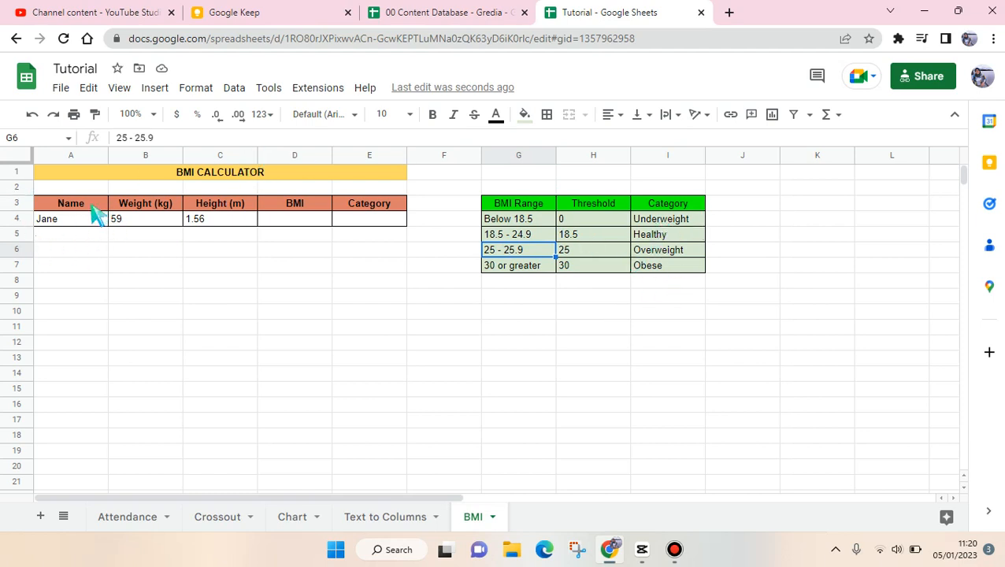
{"action": "mouse_move", "coordinate": [139, 233]}
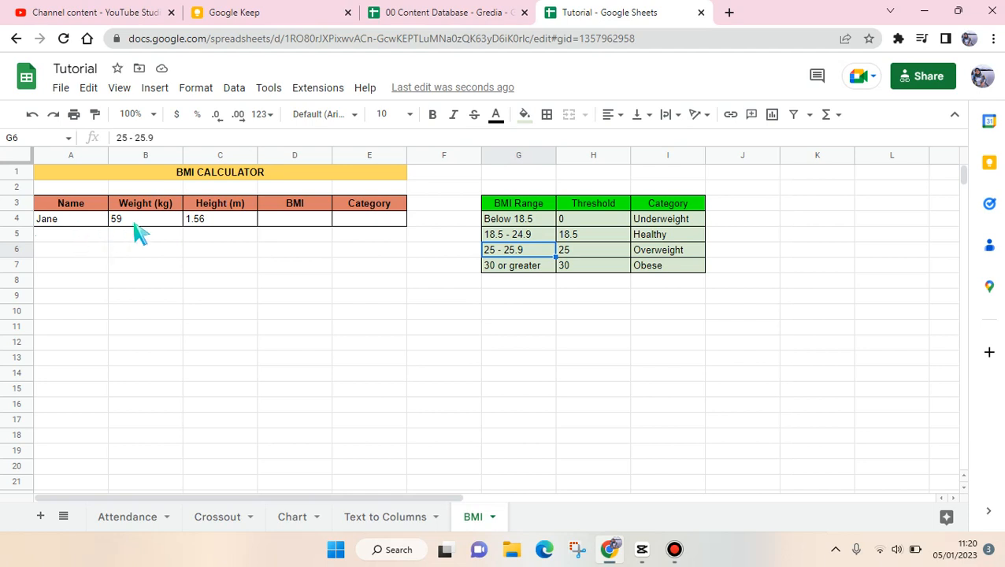
{"action": "mouse_move", "coordinate": [142, 228]}
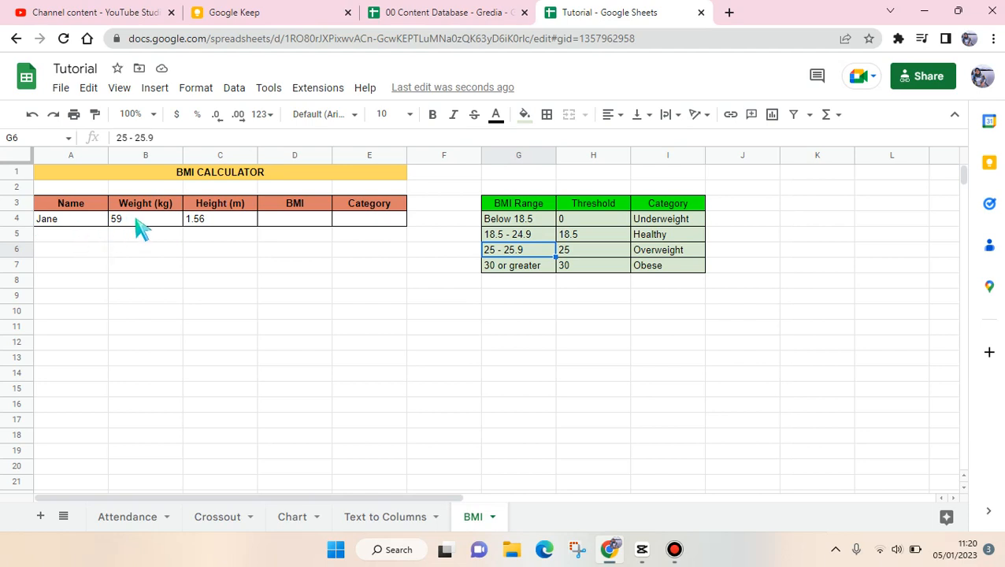
{"action": "mouse_move", "coordinate": [145, 295]}
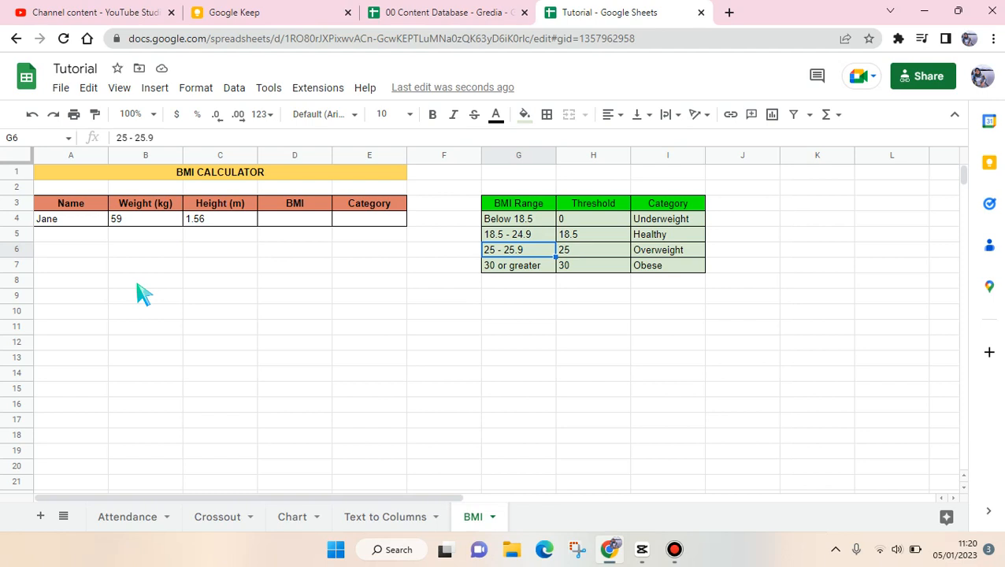
{"action": "mouse_move", "coordinate": [205, 224]}
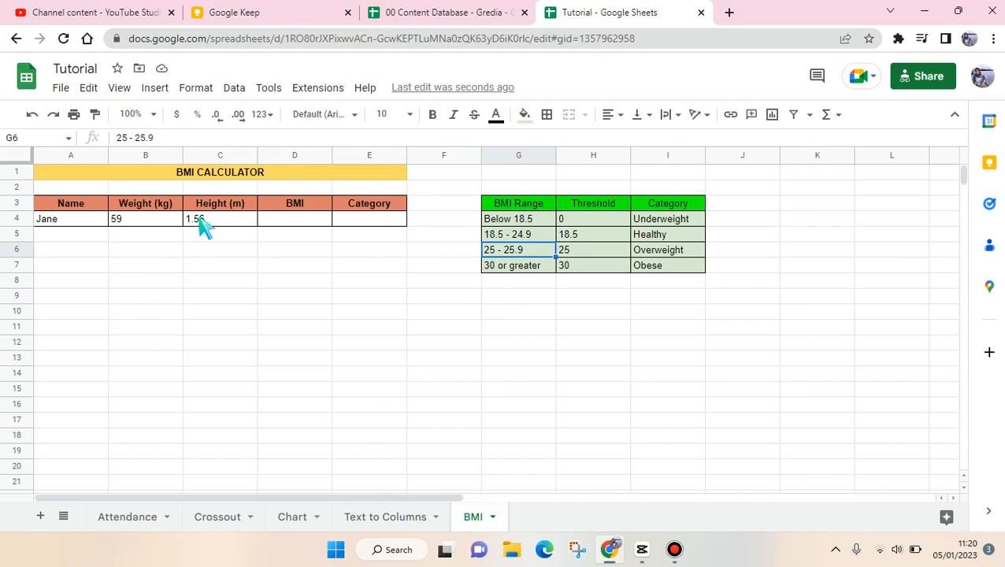
{"action": "left_click", "coordinate": [295, 219]}
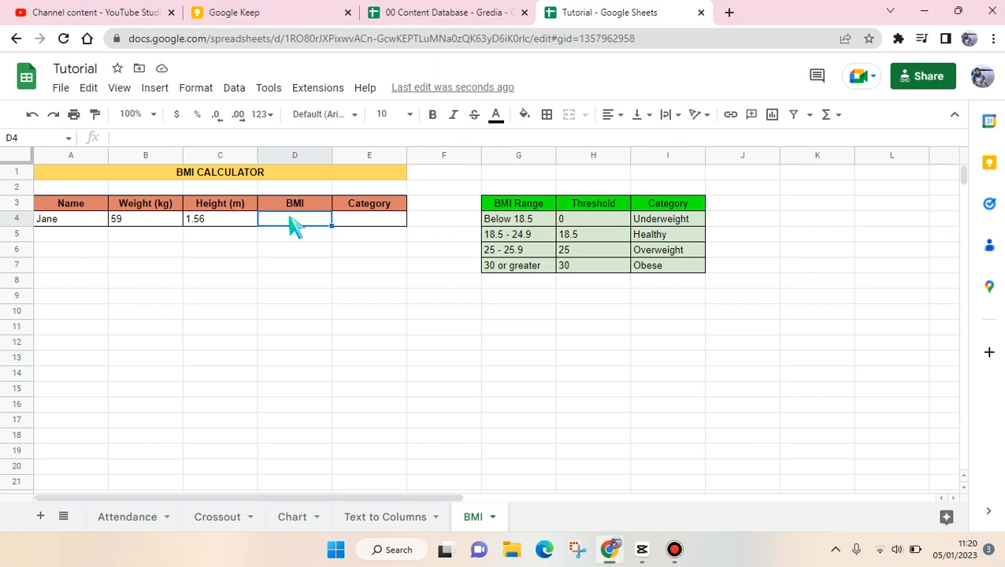
{"action": "type", "text": "=B4/"}
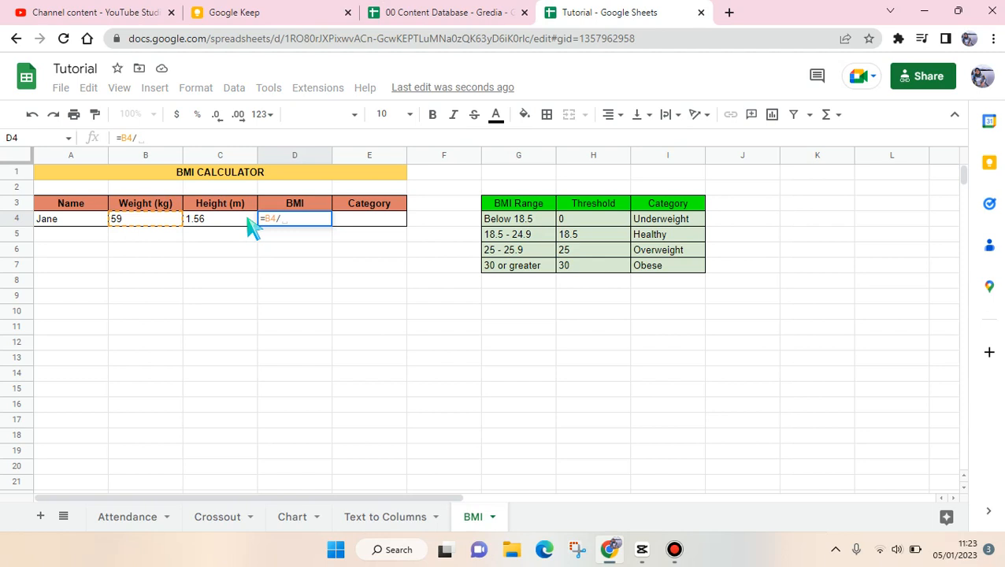
{"action": "left_click", "coordinate": [221, 217]}
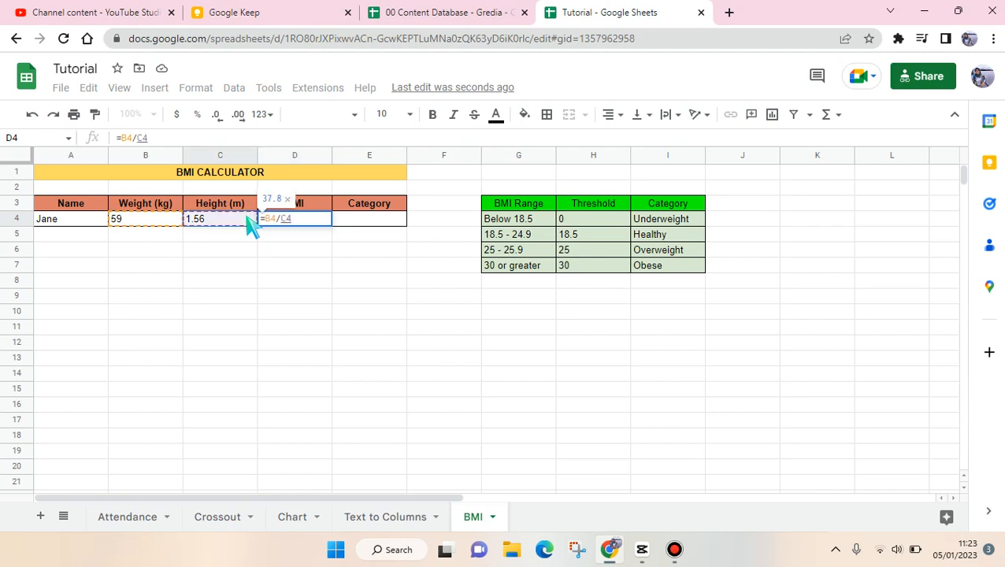
{"action": "type", "text": "^"}
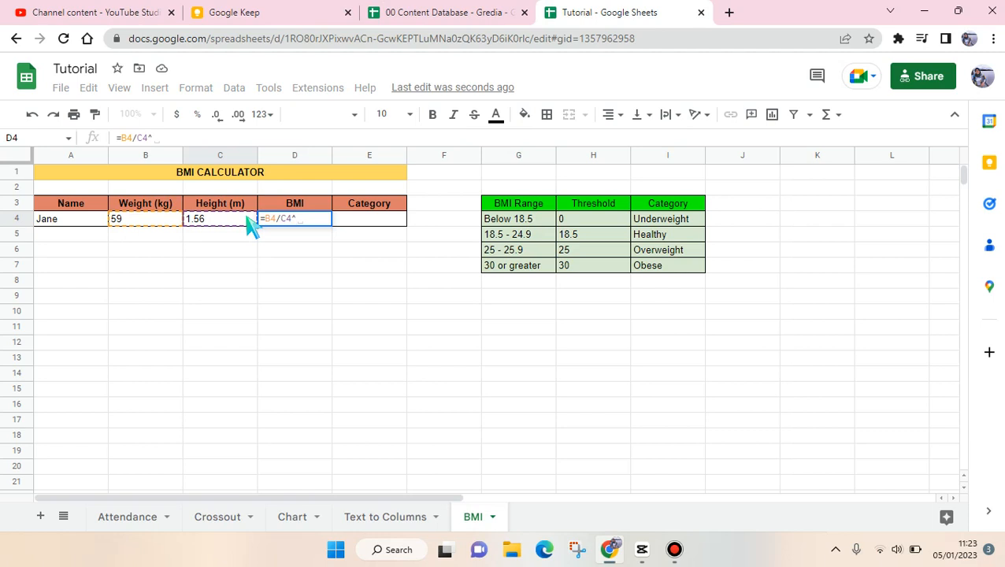
{"action": "type", "text": "2"}
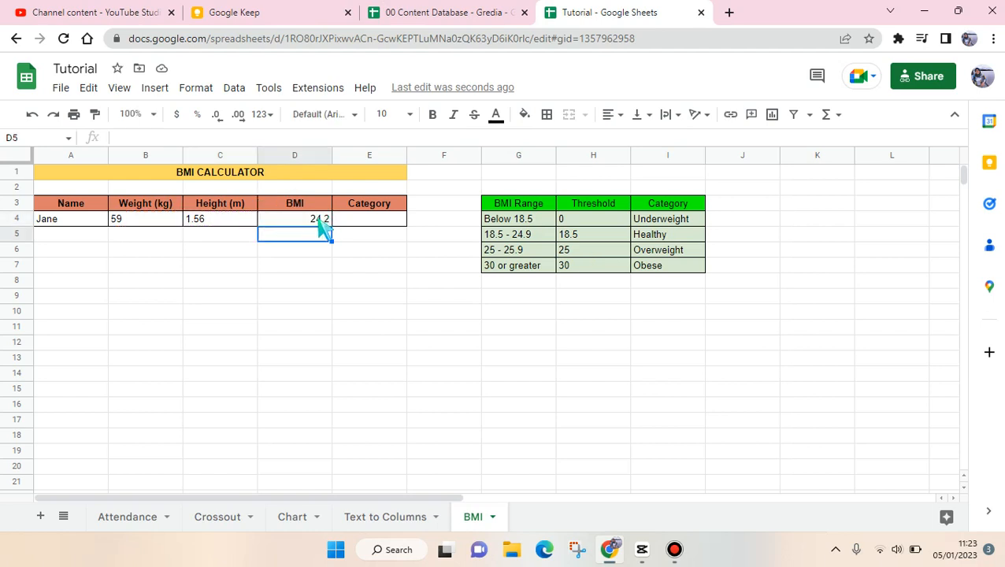
{"action": "left_click", "coordinate": [295, 280]}
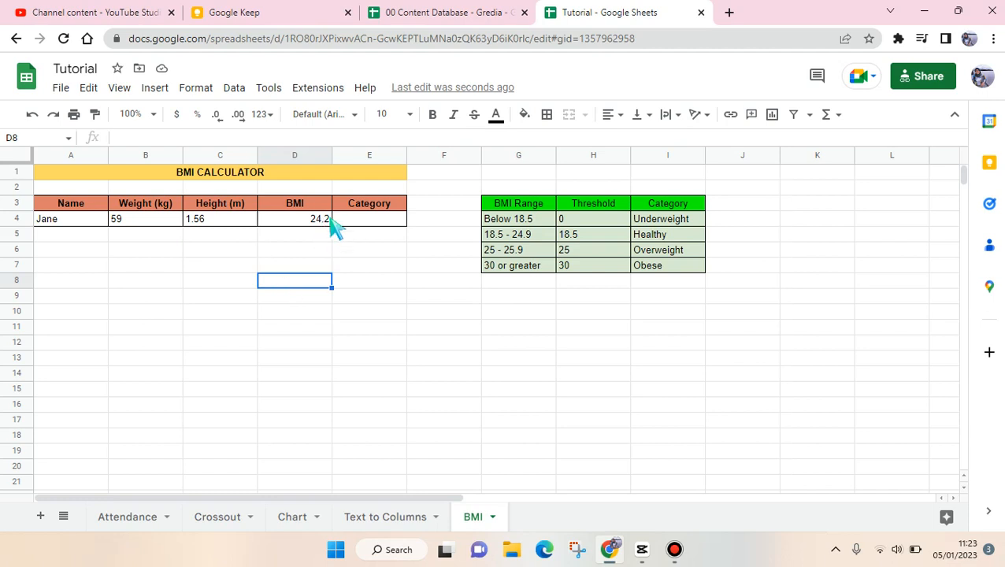
{"action": "mouse_move", "coordinate": [298, 208]}
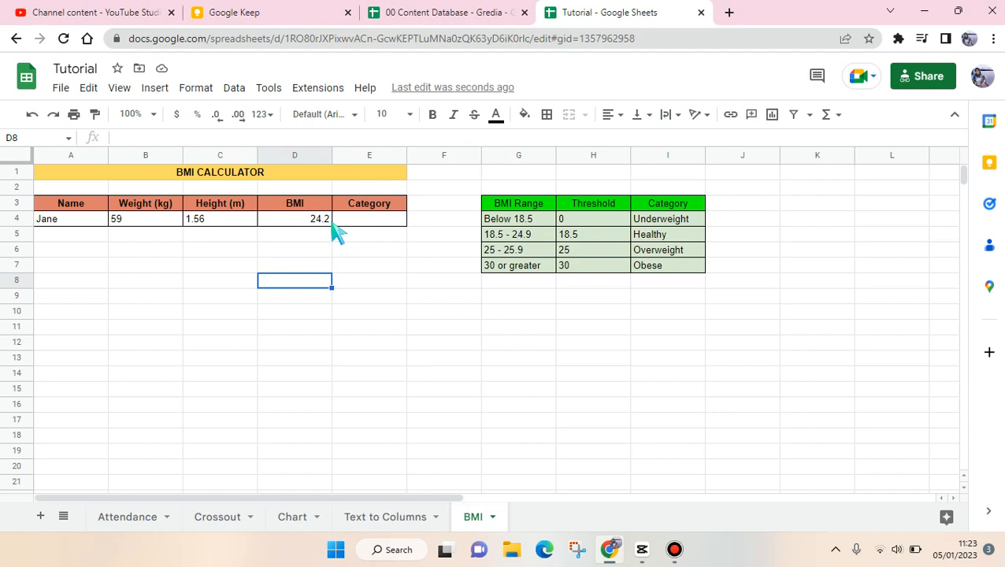
{"action": "mouse_move", "coordinate": [224, 114]}
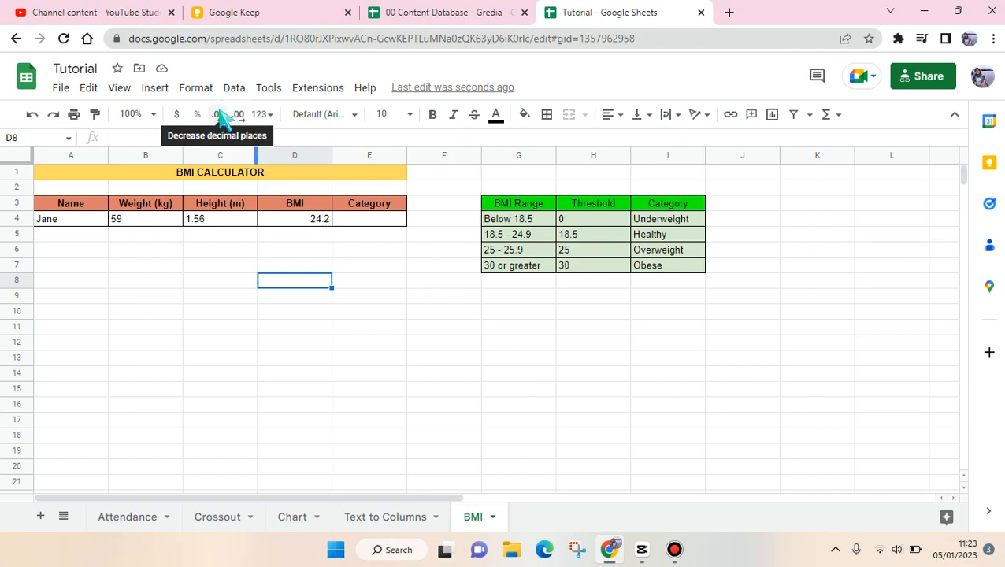
{"action": "mouse_move", "coordinate": [228, 123]}
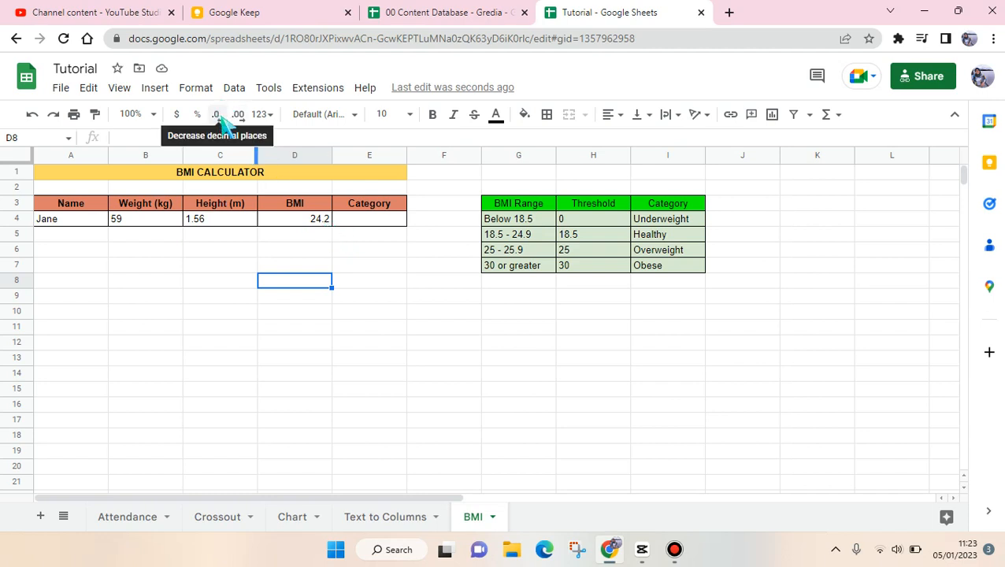
{"action": "left_click", "coordinate": [368, 217]}
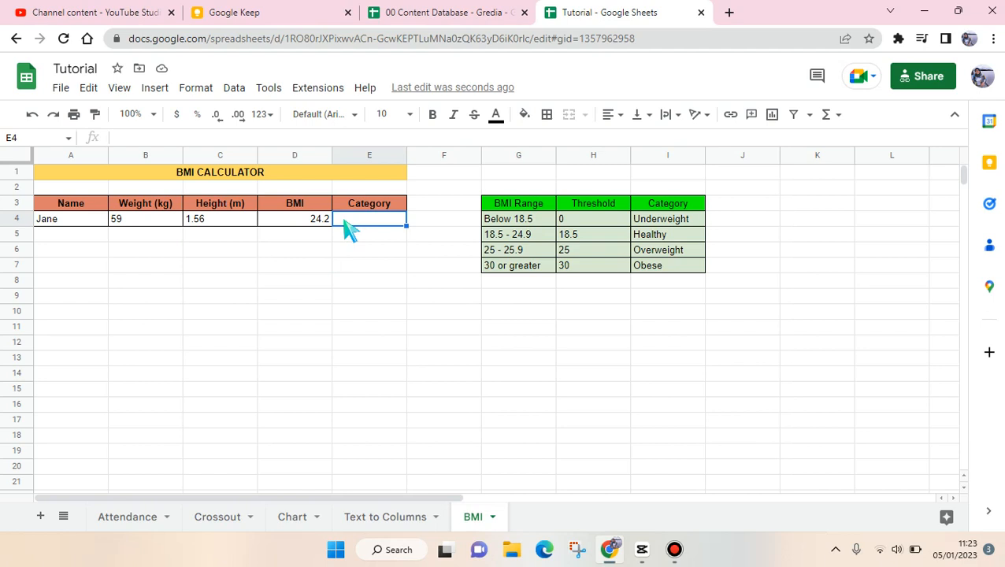
Start a VLOOKUP in E4 using D4 as lookup value and the locked $H$4:$I$7 range table.
{"action": "type", "text": "="}
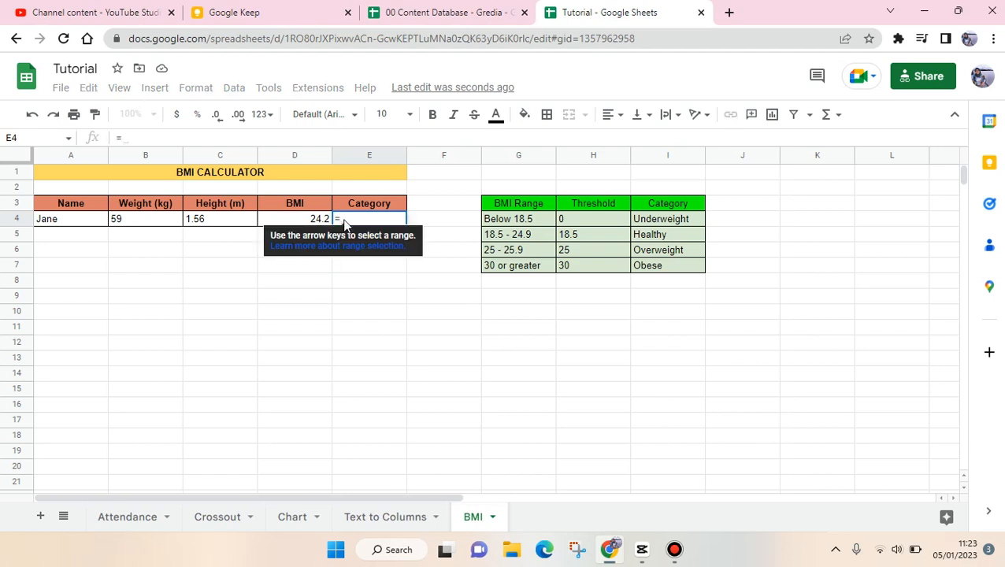
{"action": "type", "text": "vlo"}
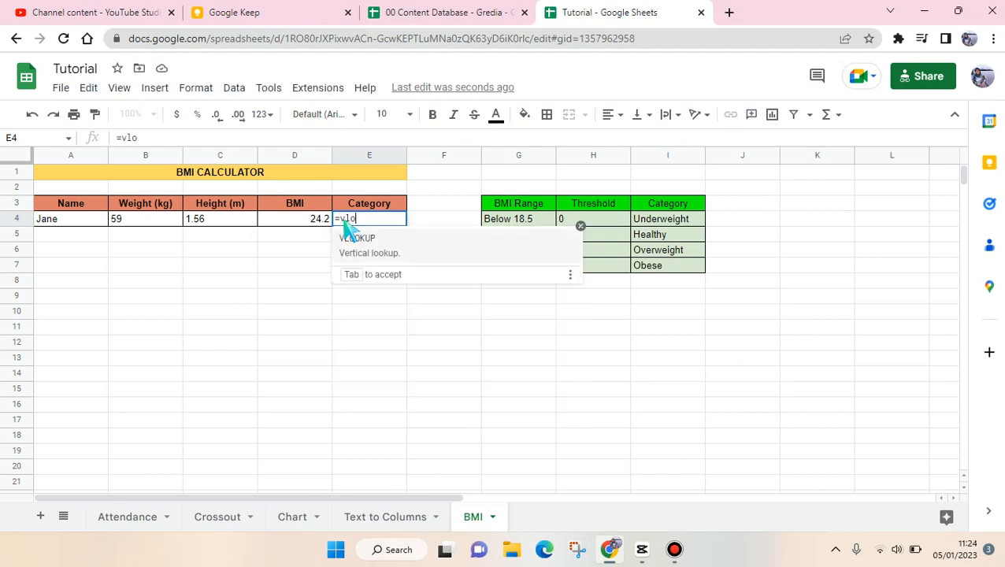
{"action": "key", "text": "Tab"}
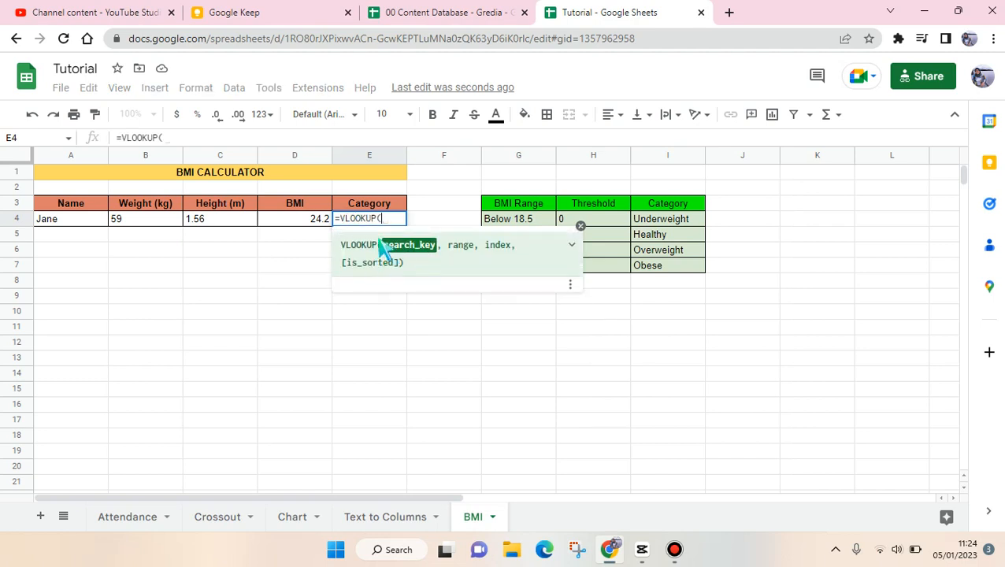
{"action": "left_click", "coordinate": [295, 217]}
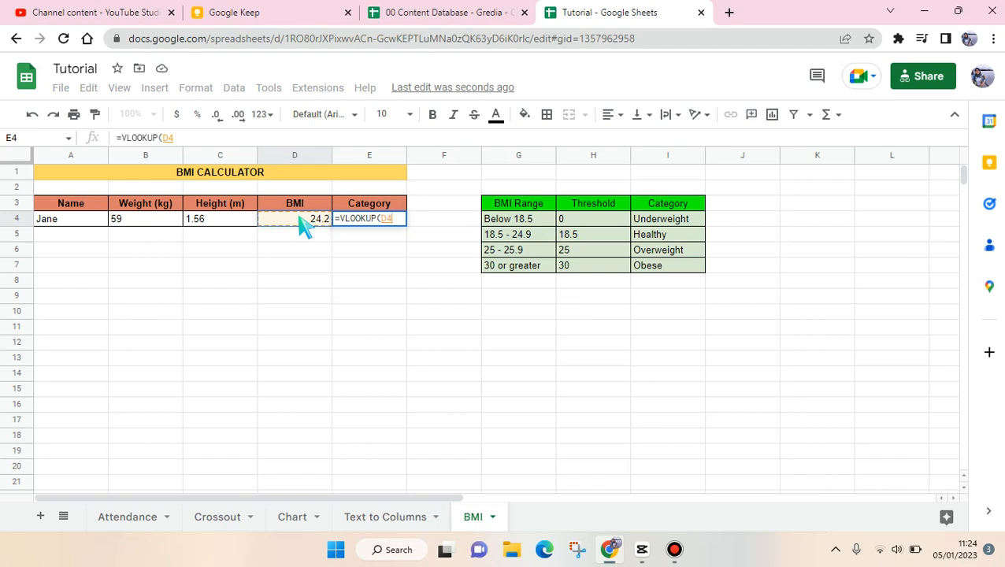
{"action": "type", "text": ",H4:I6"}
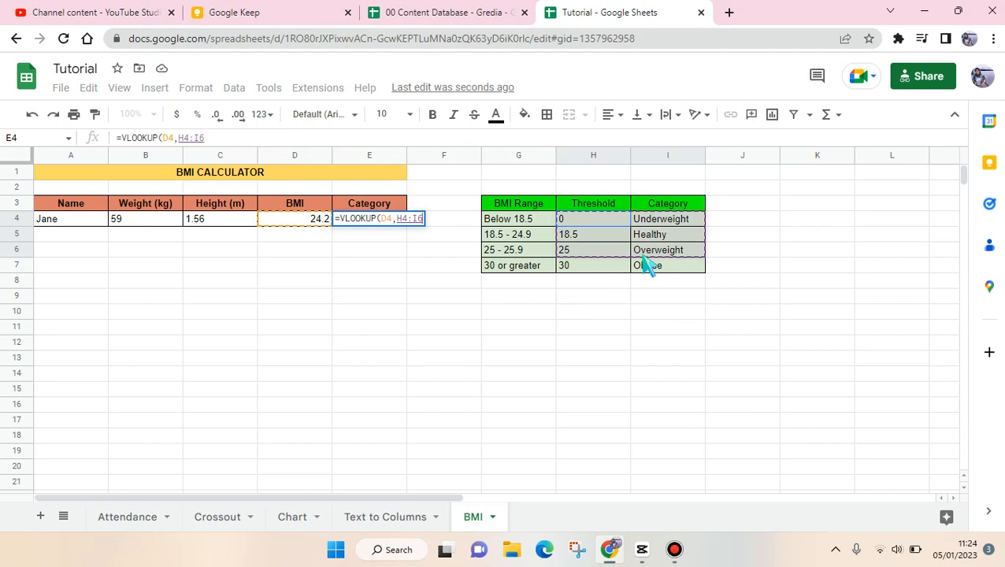
{"action": "left_click", "coordinate": [669, 265]}
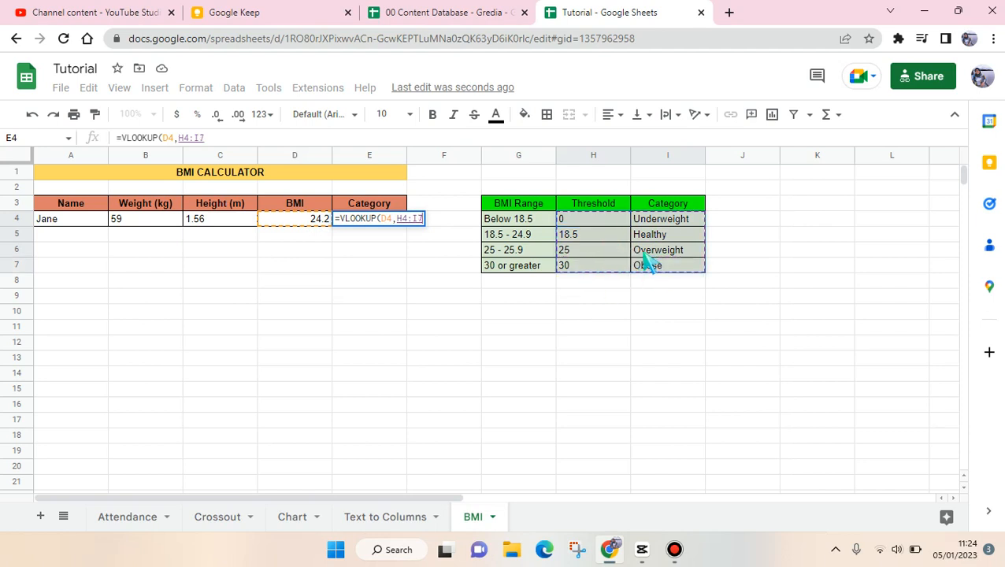
{"action": "key", "text": "f4"}
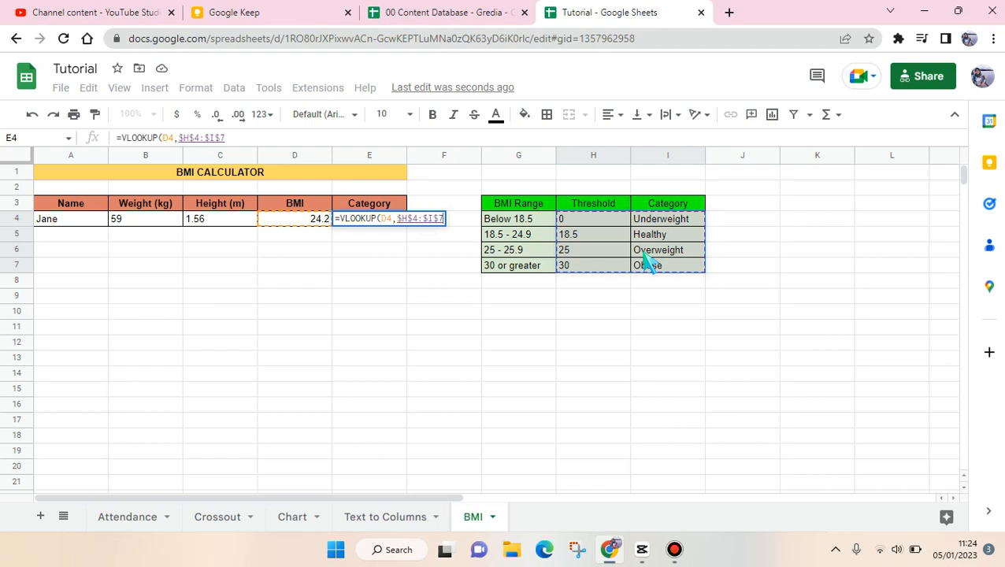
Finish the VLOOKUP with column 2 and TRUE approximate match so E4 shows Healthy.
{"action": "type", "text": ","}
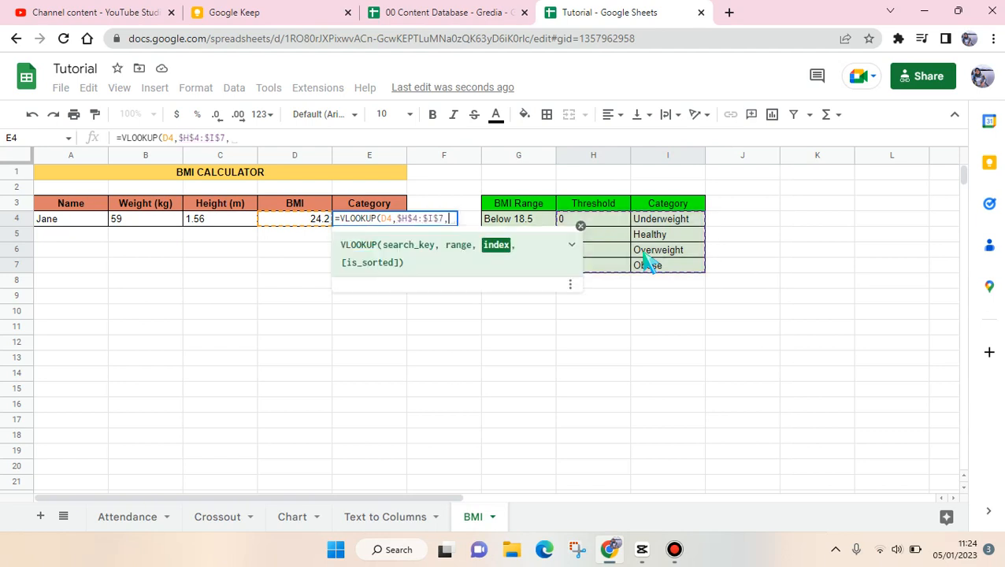
{"action": "type", "text": "2,"}
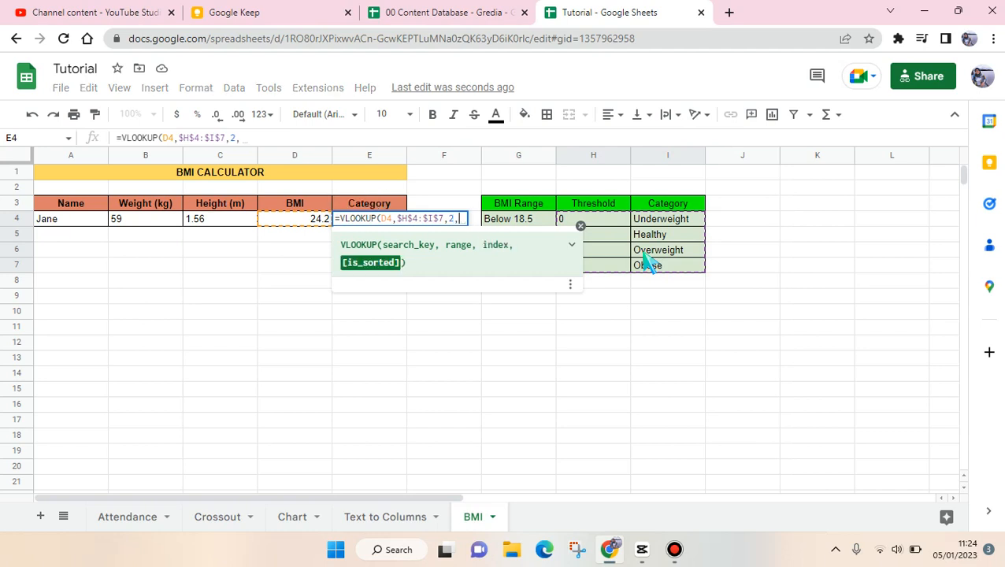
{"action": "type", "text": "TRUE)"}
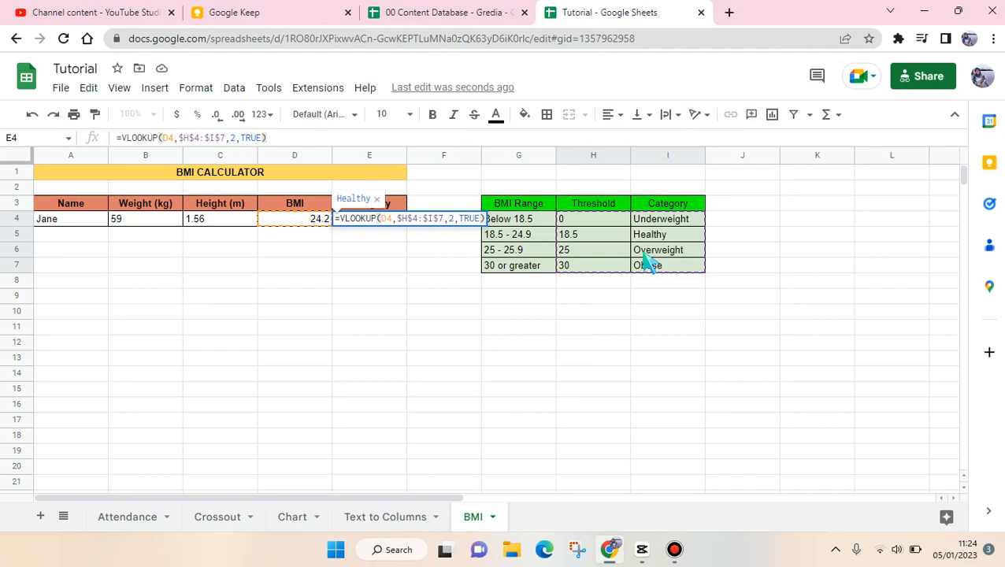
{"action": "key", "text": "Enter"}
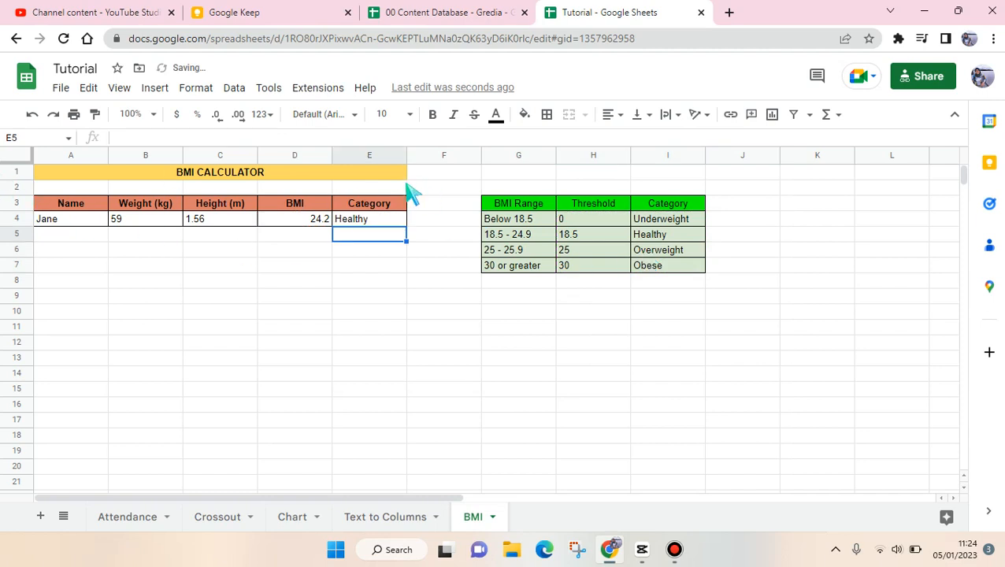
{"action": "mouse_move", "coordinate": [402, 260]}
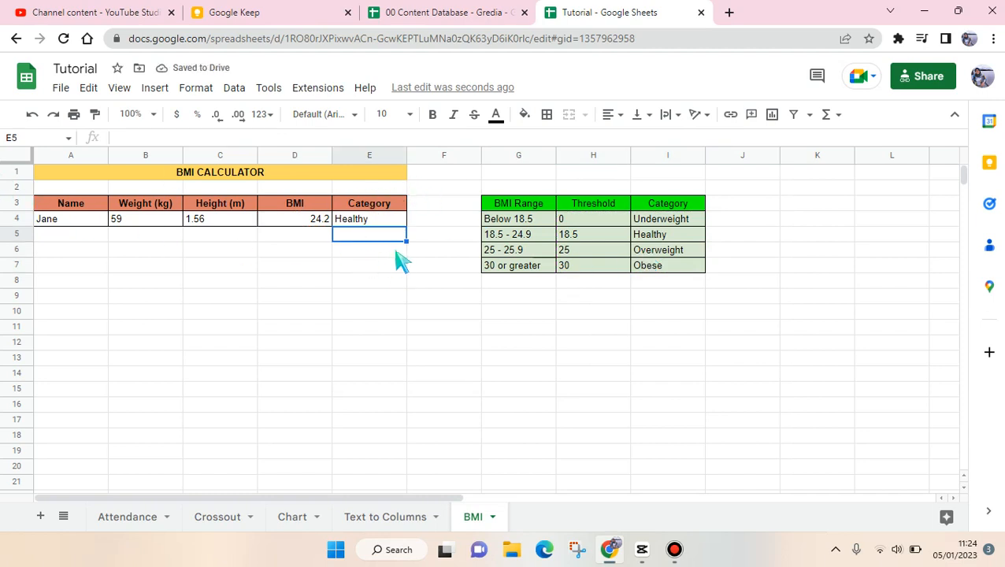
{"action": "mouse_move", "coordinate": [645, 77]}
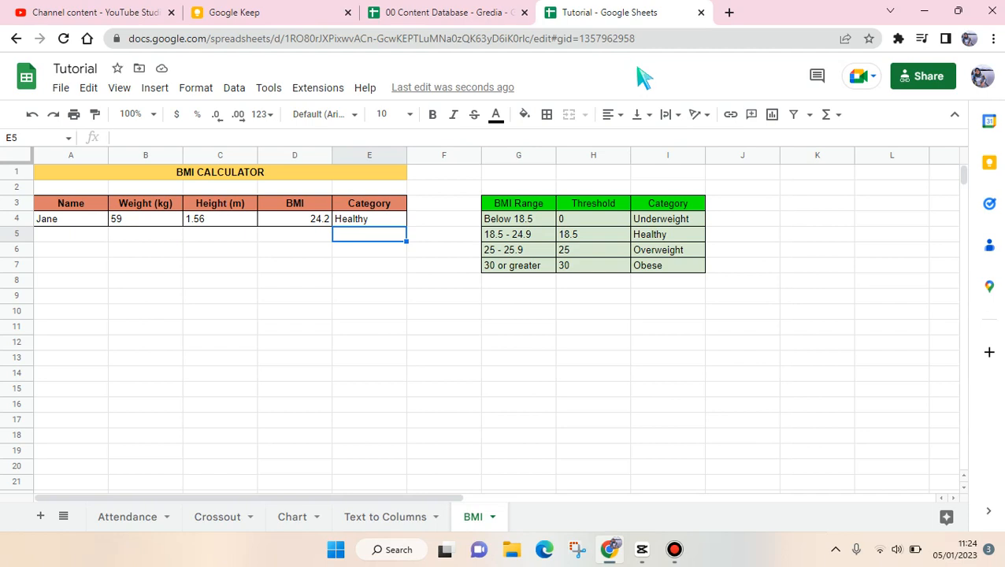